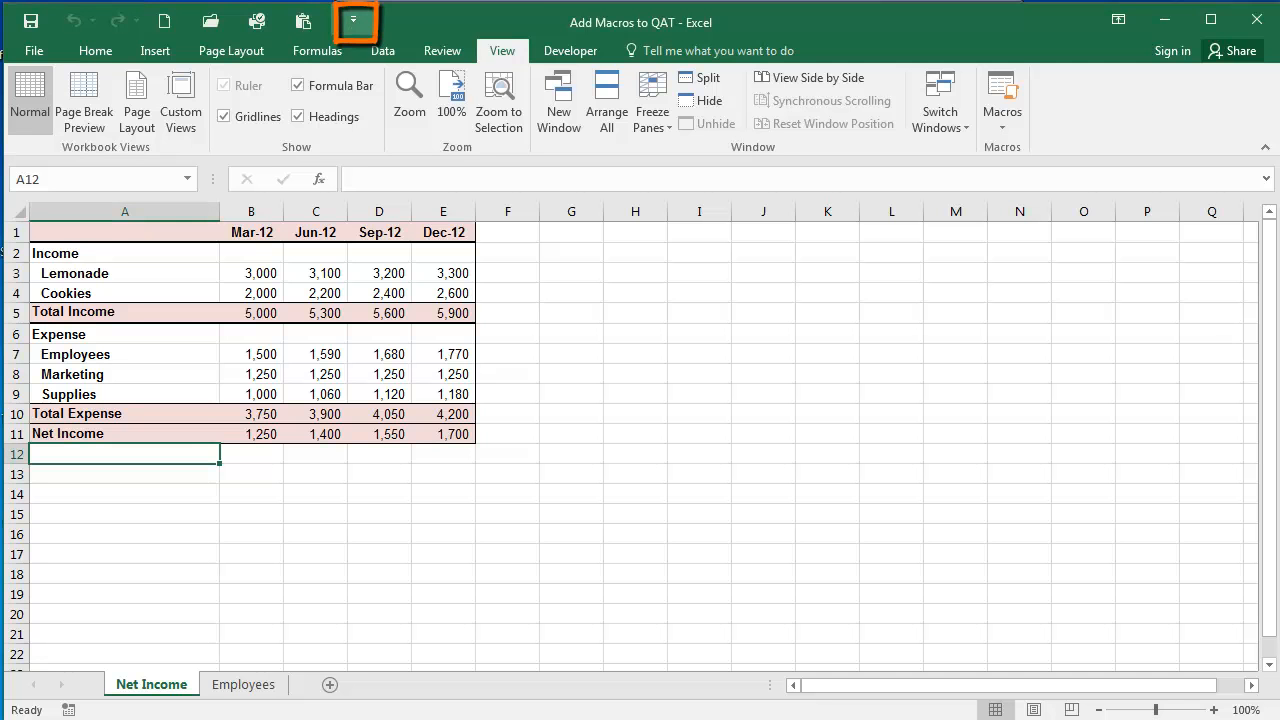
{"action": "mouse_move", "coordinate": [353, 18]}
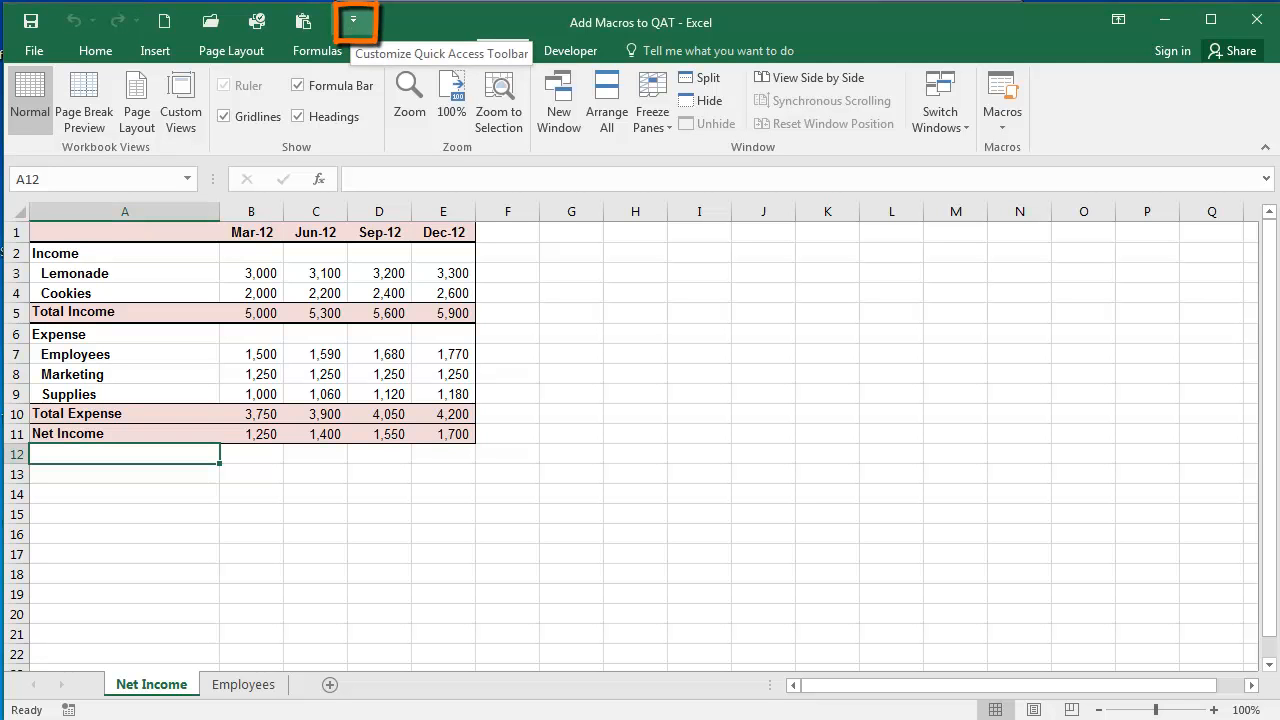
Open the Customize Quick Access Toolbar options from the dropdown at the top of Excel
{"action": "left_click", "coordinate": [353, 20]}
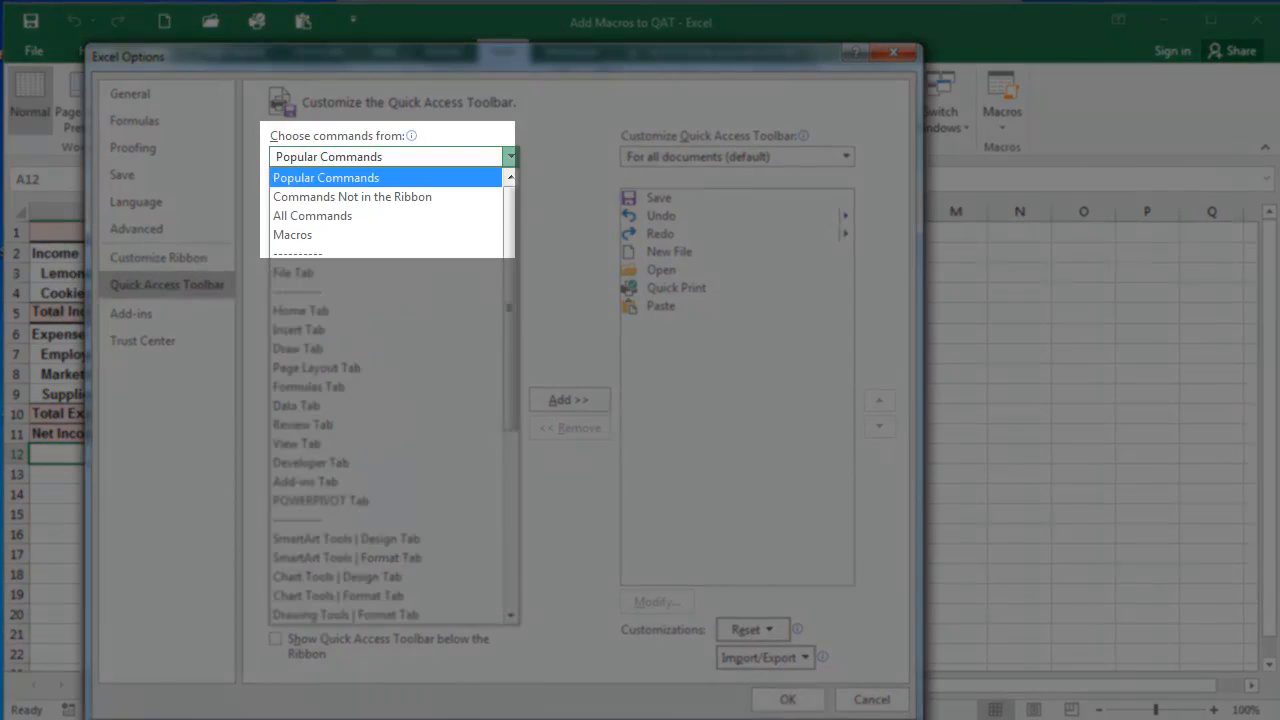
Choose Macros as the command source in Quick Access Toolbar options
{"action": "left_click", "coordinate": [292, 234]}
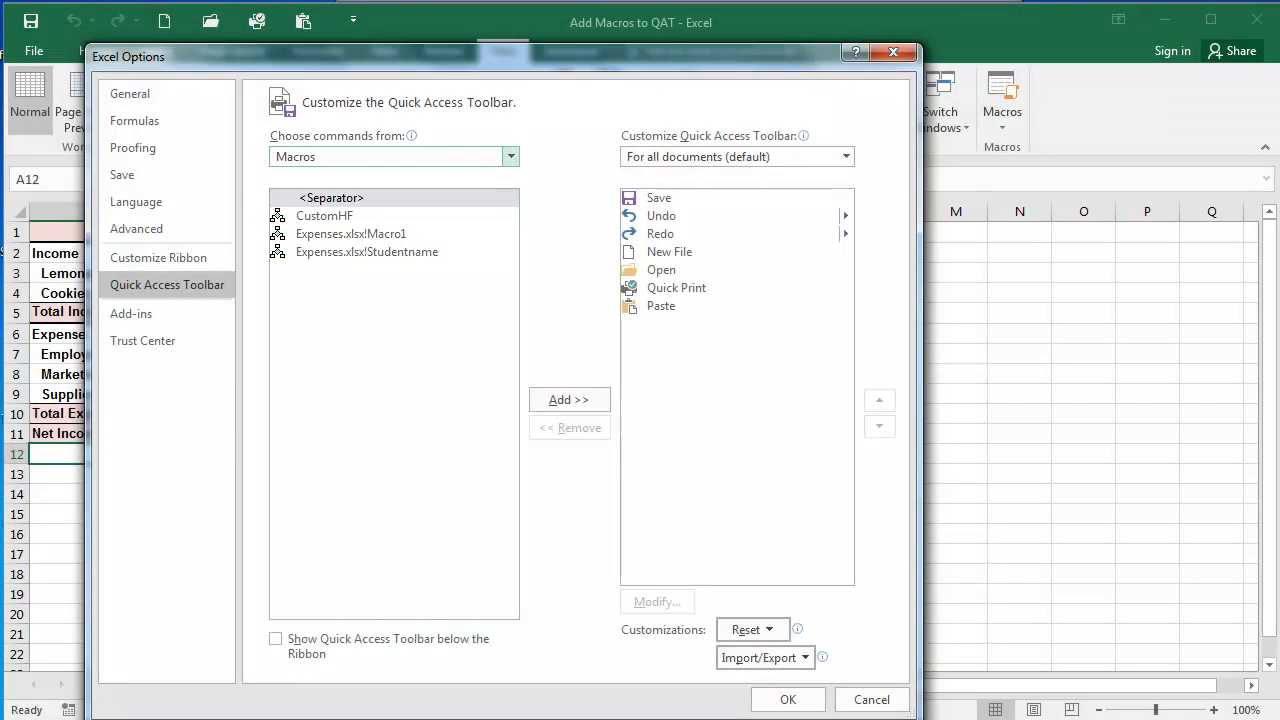
Add the CustomHF macro to the Quick Access Toolbar list below Paste
{"action": "left_click", "coordinate": [324, 215]}
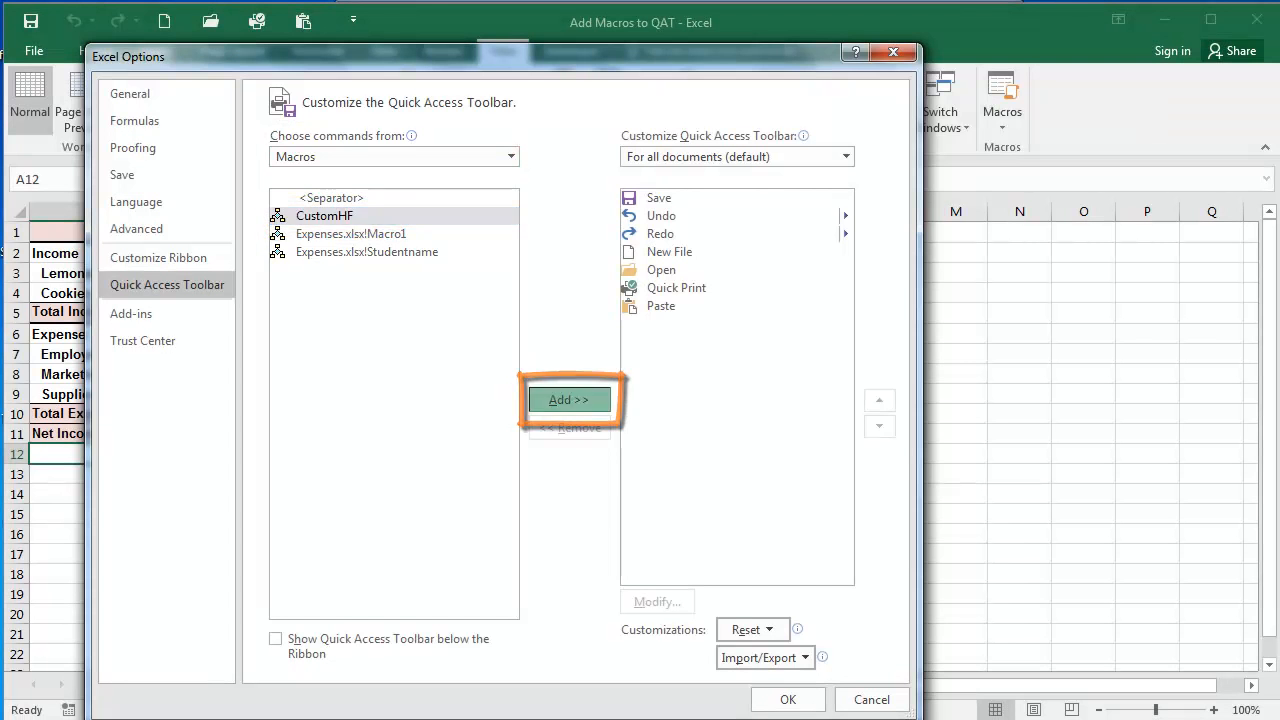
{"action": "left_click", "coordinate": [569, 399]}
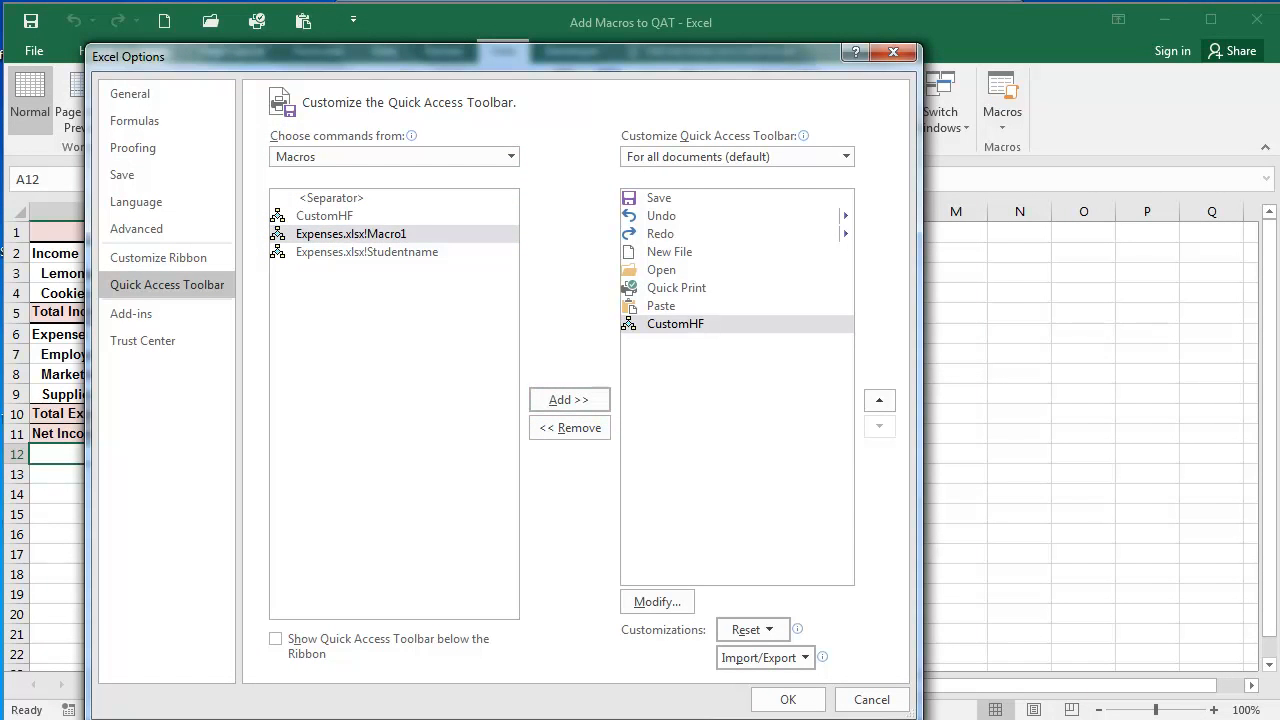